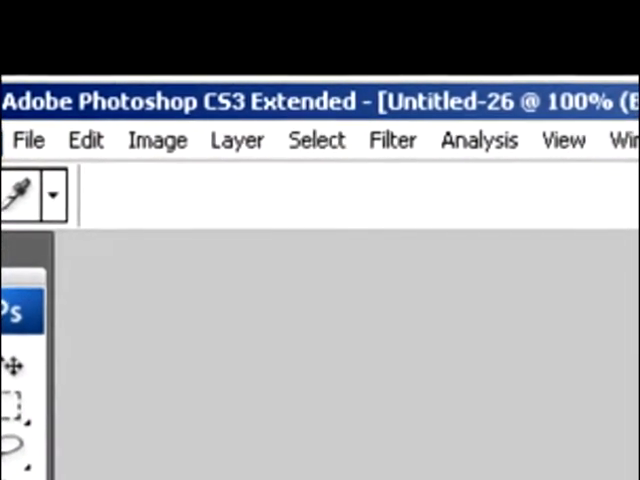
- Close the blank Untitled-26 document, leaving the workspace empty
left_click(157, 140)
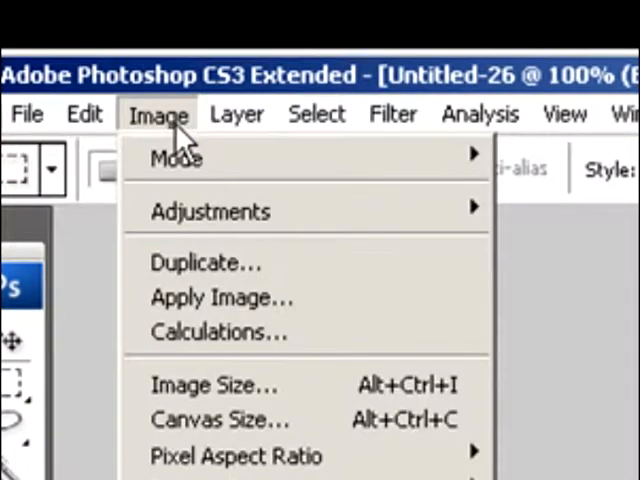
left_click(232, 53)
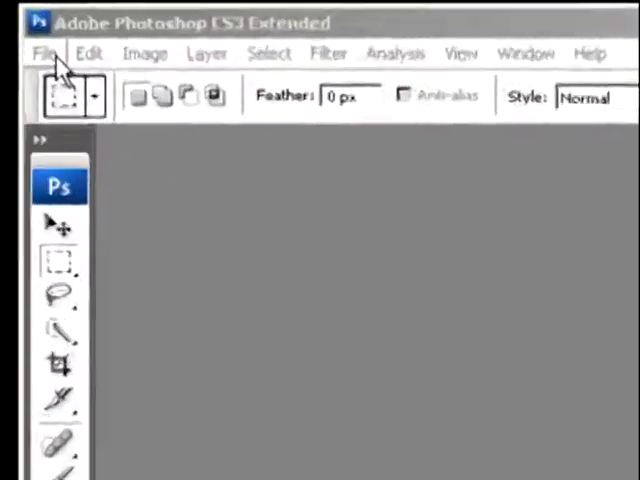
- Import from the WIA Lexmark 3400 Series scanner to bring up its scan window
left_click(44, 53)
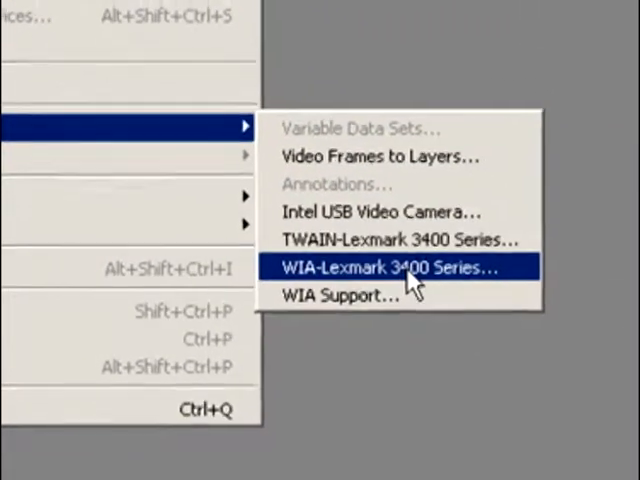
left_click(400, 268)
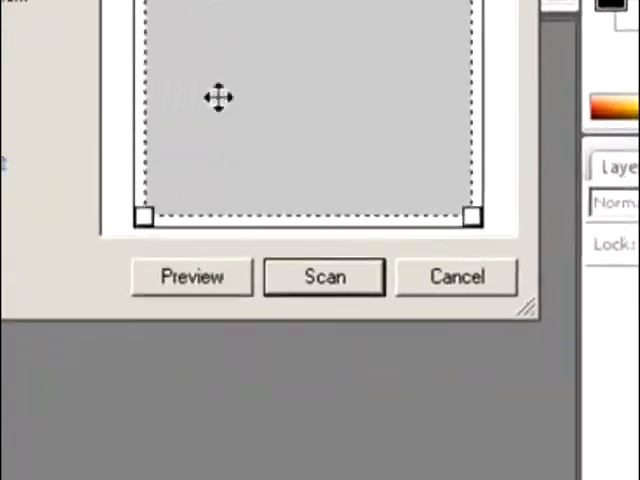
- Preview the street photo, fit the scan area around it, and scan it into Photoshop
left_click(191, 276)
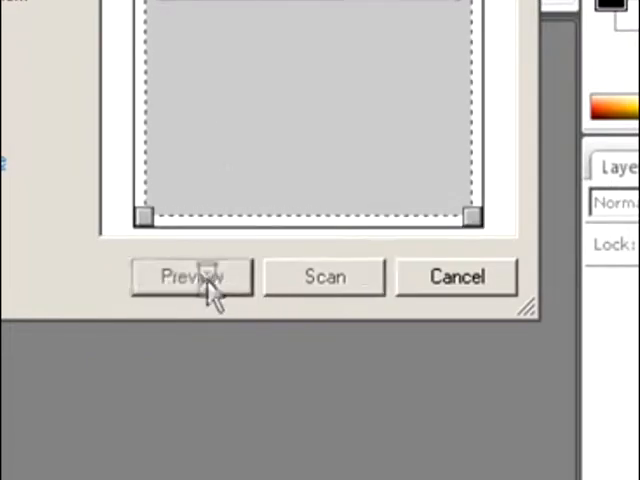
left_click(191, 277)
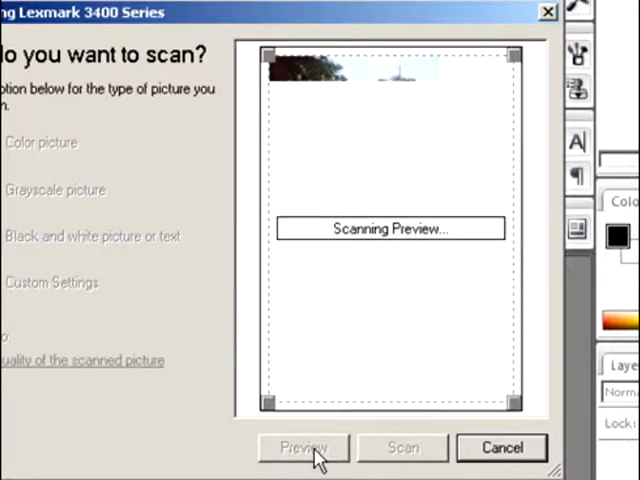
left_click(303, 447)
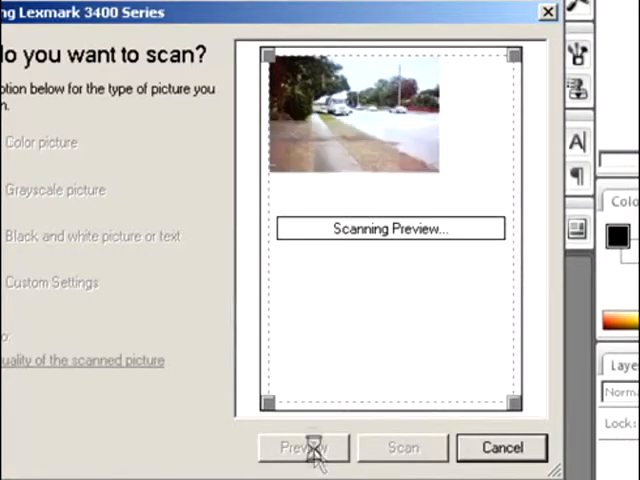
left_click(303, 447)
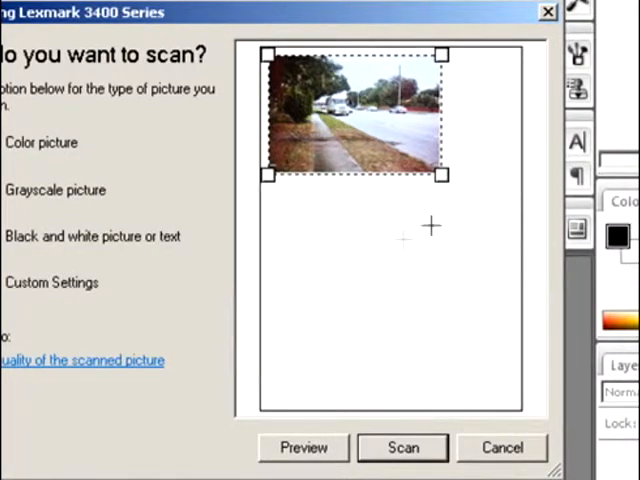
left_click_drag(445, 175, 490, 390)
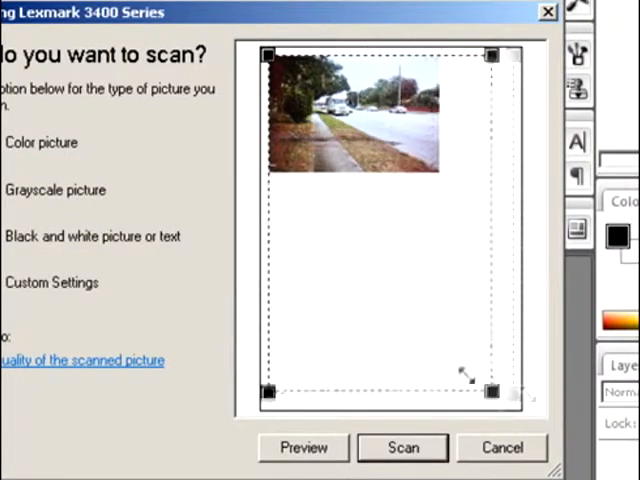
left_click_drag(490, 391, 448, 404)
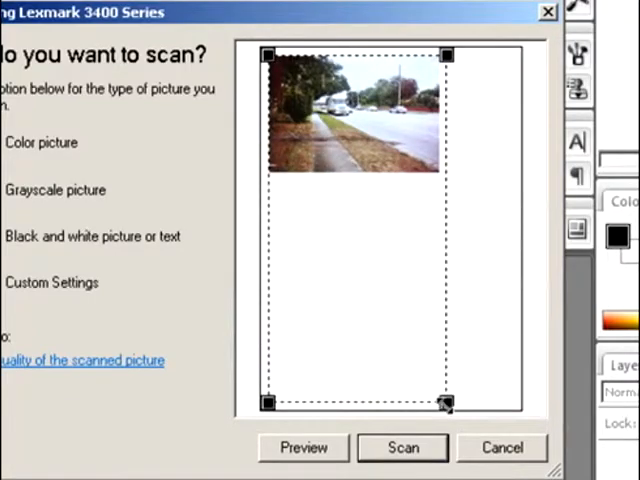
left_click(402, 447)
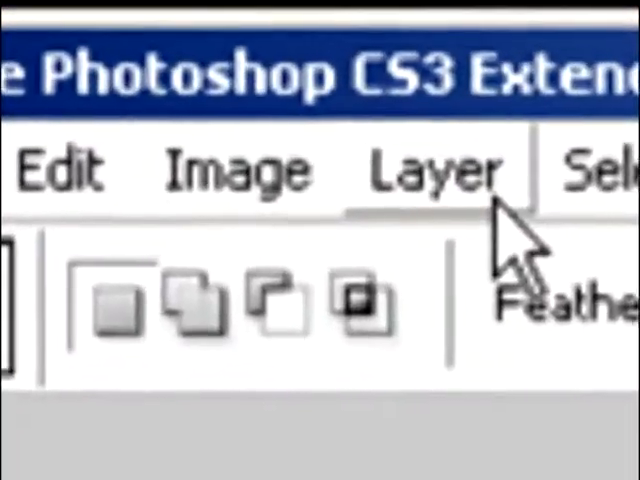
- Use the Threshold adjustment to locate the photo's darkest and lightest points
left_click(277, 200)
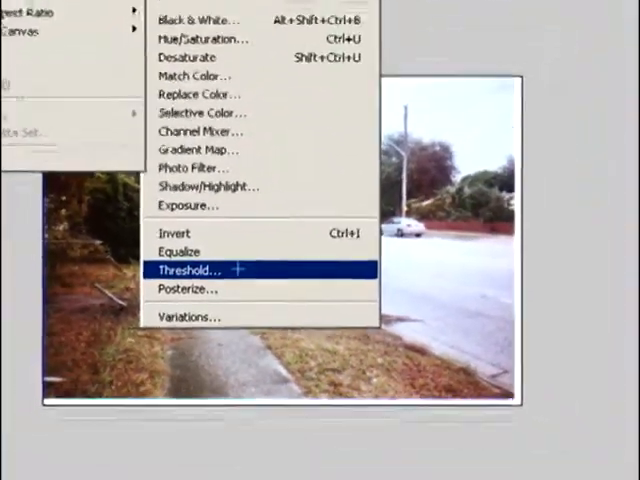
left_click(189, 270)
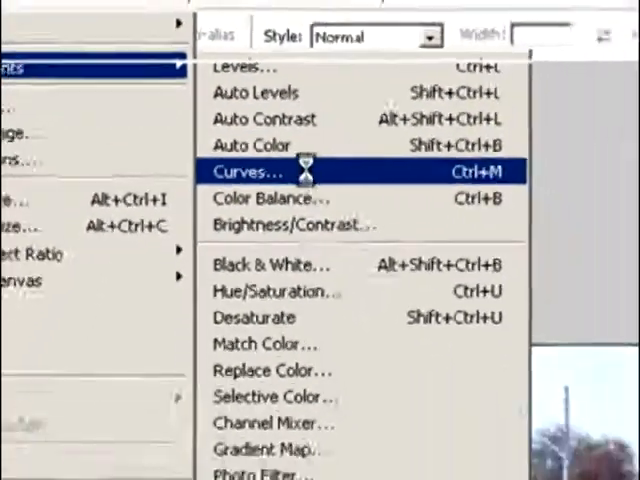
- Correct the photo with Curves, setting black and white points from the threshold findings
left_click(252, 172)
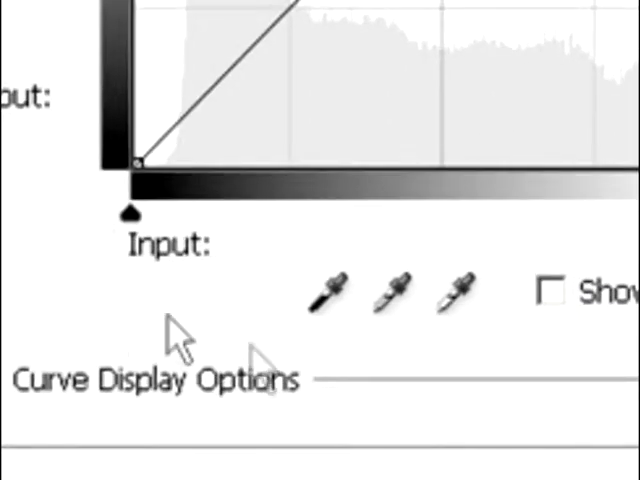
left_click(454, 293)
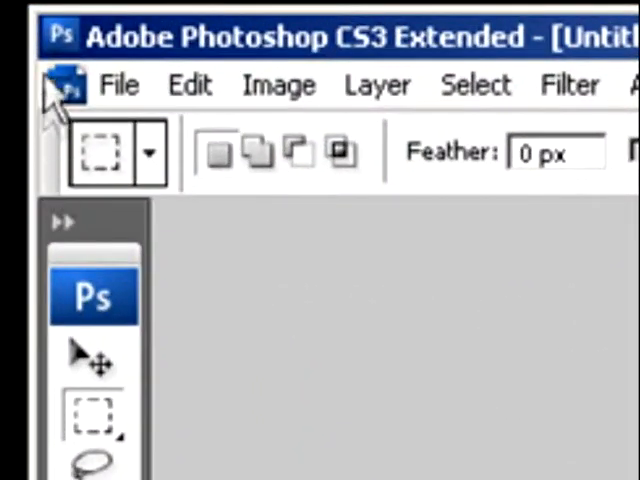
- Save the photo as a JPEG under a previously used file name at quality 12, Maximum
left_click(118, 84)
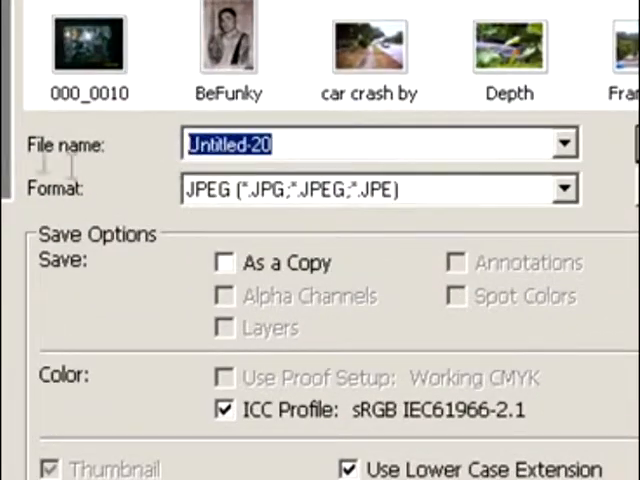
type("c")
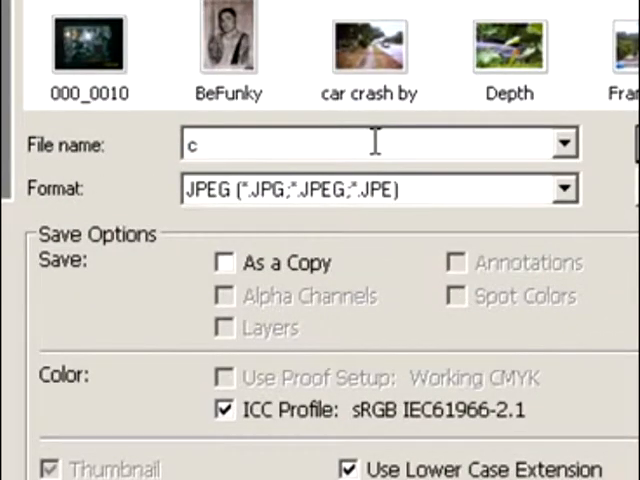
left_click(563, 144)
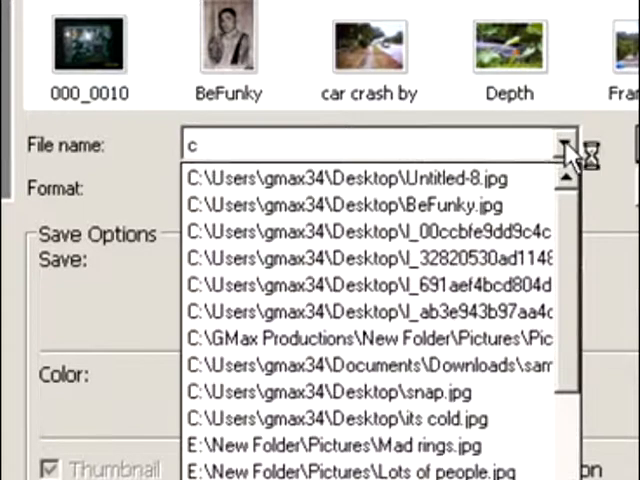
left_click(369, 44)
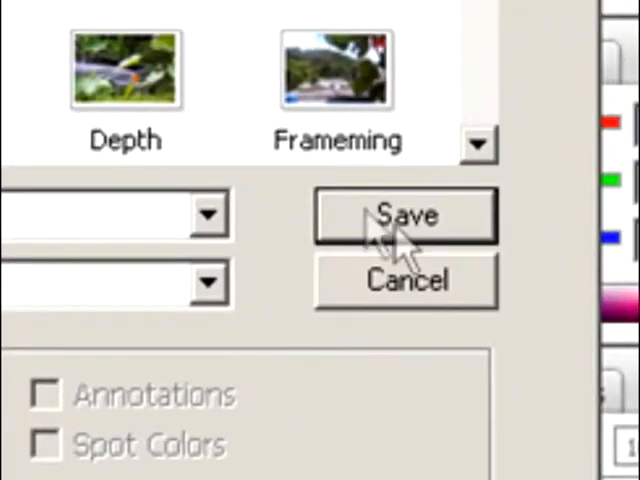
mouse_move(420, 265)
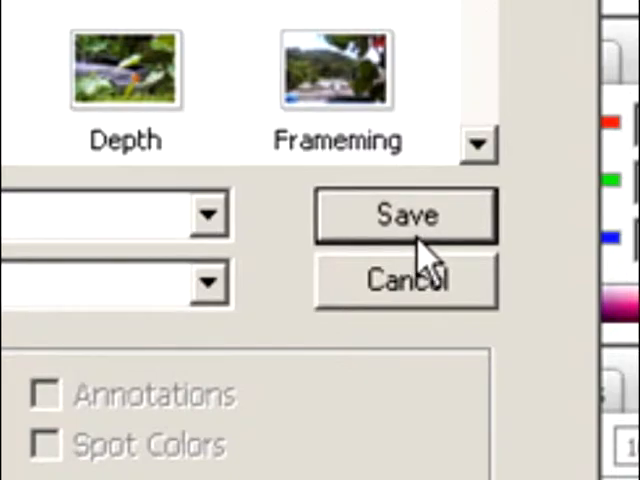
left_click(405, 216)
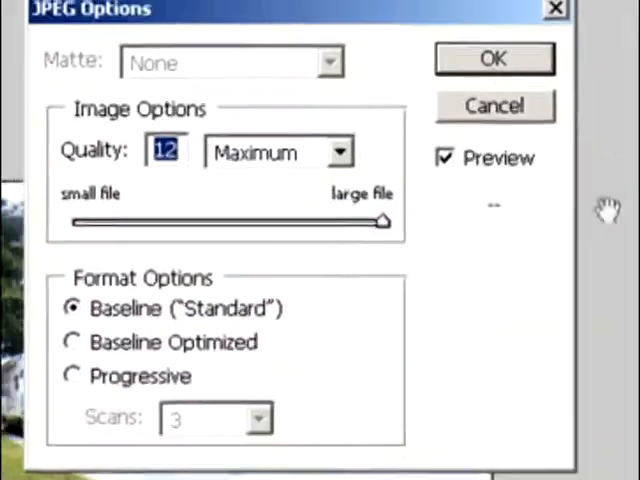